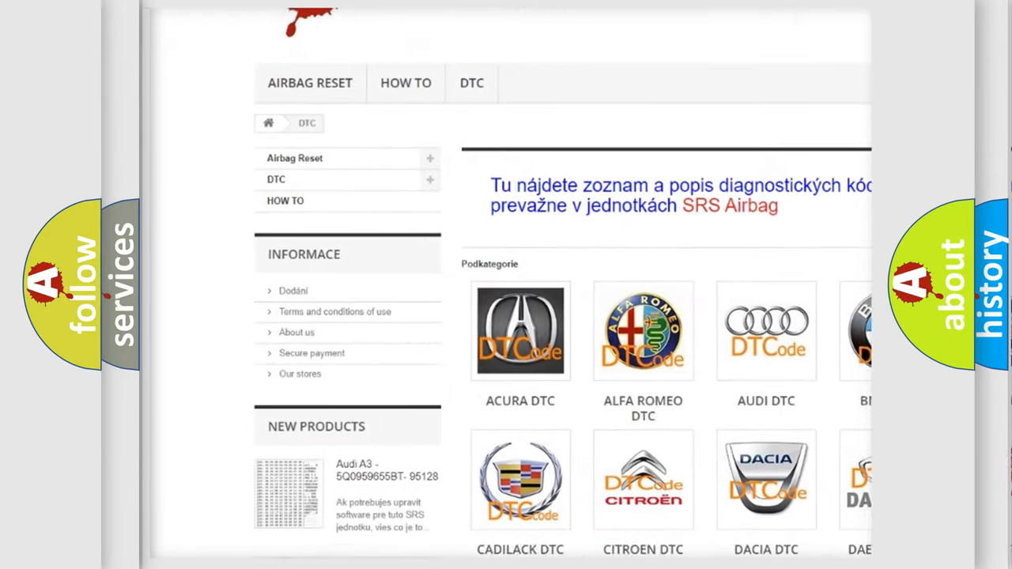
Scroll down past the car-make grid to the long table of DTC codes.
{"action": "scroll", "scroll_direction": "down", "scroll_amount": 3}
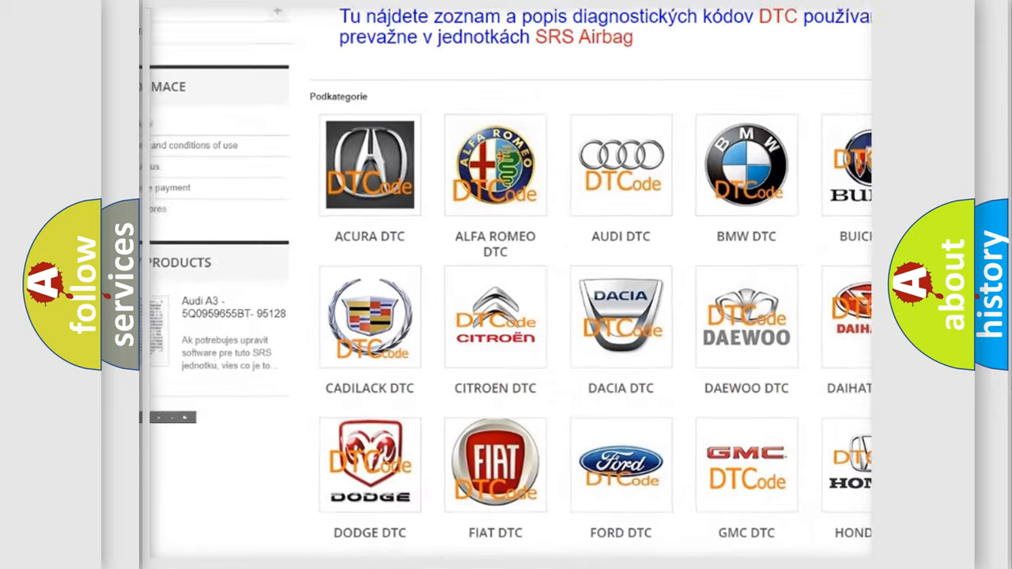
{"action": "scroll", "scroll_direction": "down", "scroll_amount": 3}
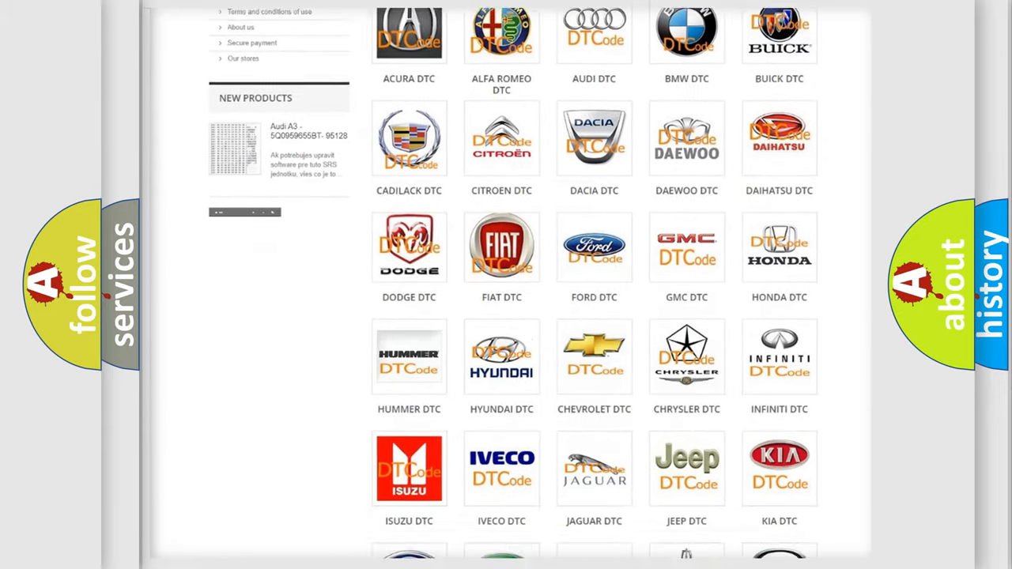
{"action": "scroll", "scroll_direction": "down", "scroll_amount": 3}
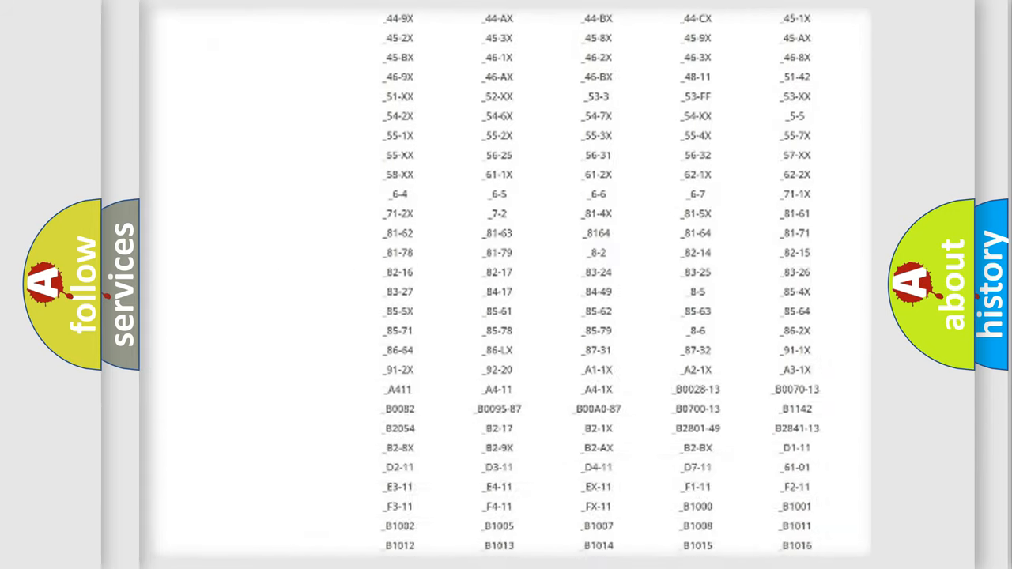
{"action": "scroll", "scroll_direction": "down", "scroll_amount": 3}
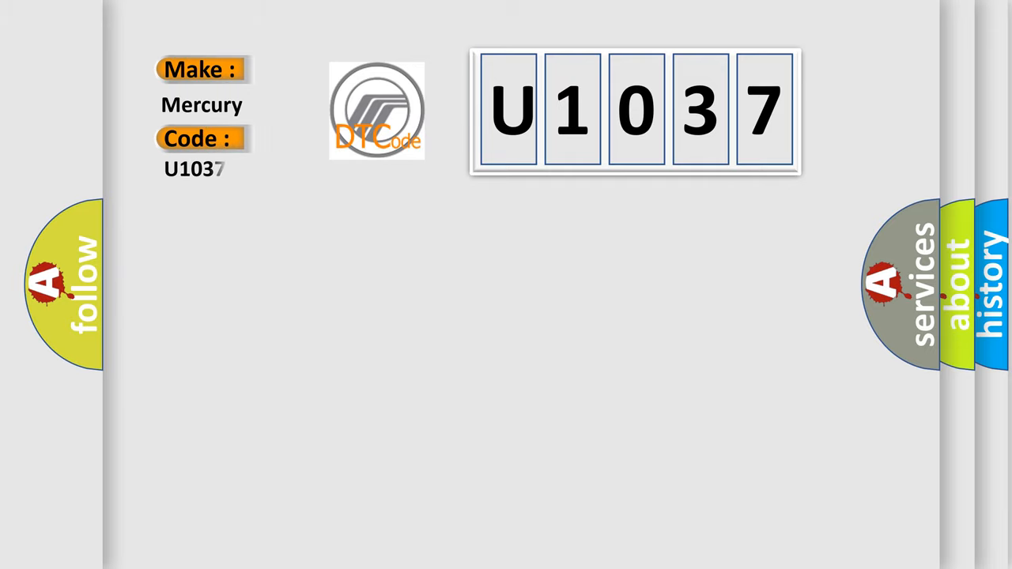
Reveal the Mercury U1037 card's immobilizer-key definition, description and related-DTC cause text.
{"action": "type", "text": "7"}
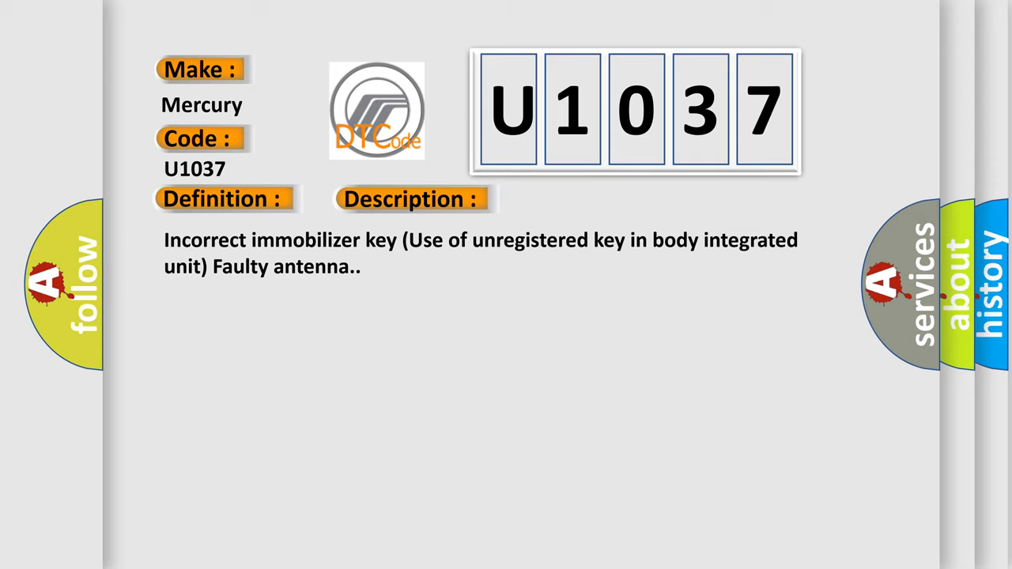
{"action": "left_click", "coordinate": [579, 200]}
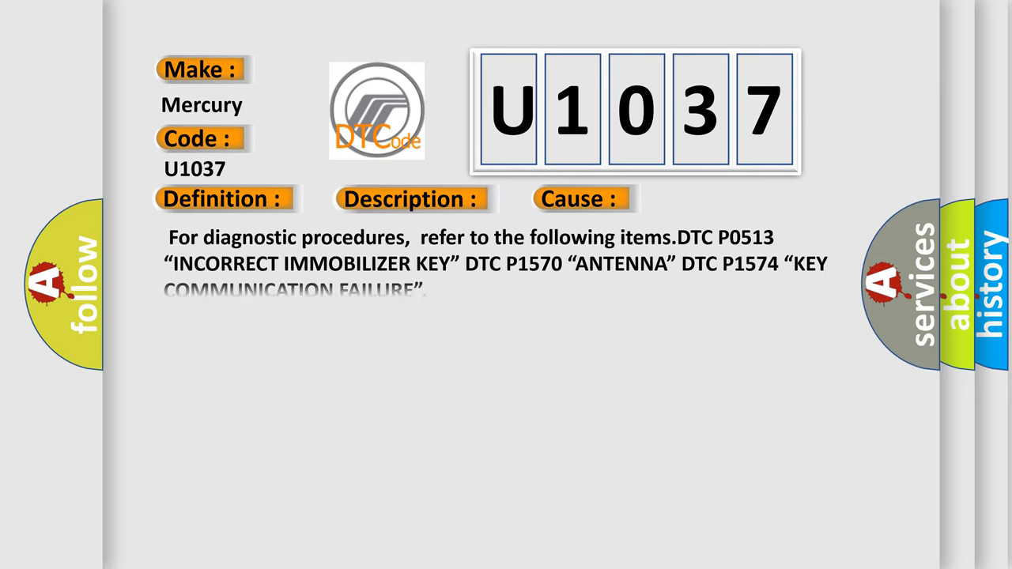